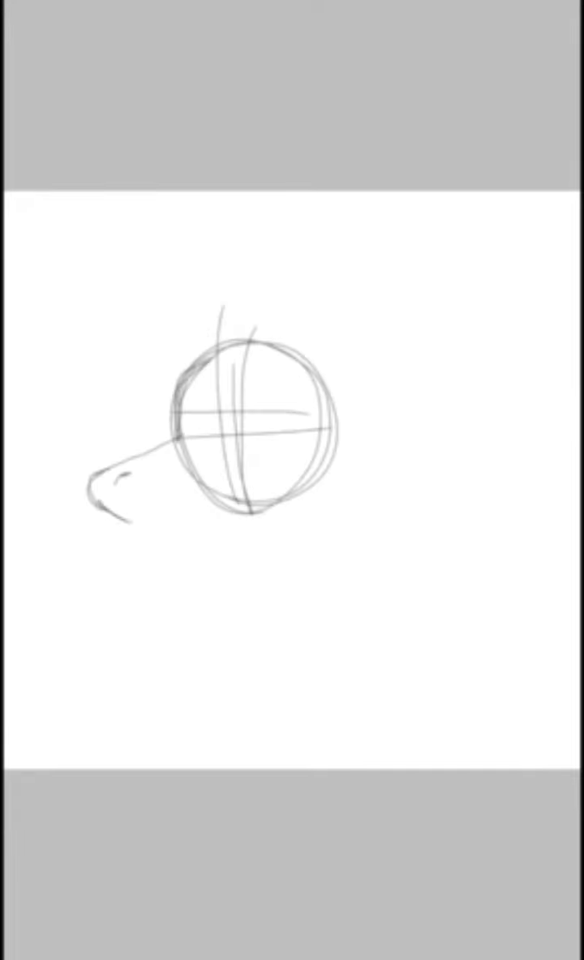
Sketch the lower jaw and chin stroke under the snout, curving back to the skull circle
drag(146, 470, 162, 568)
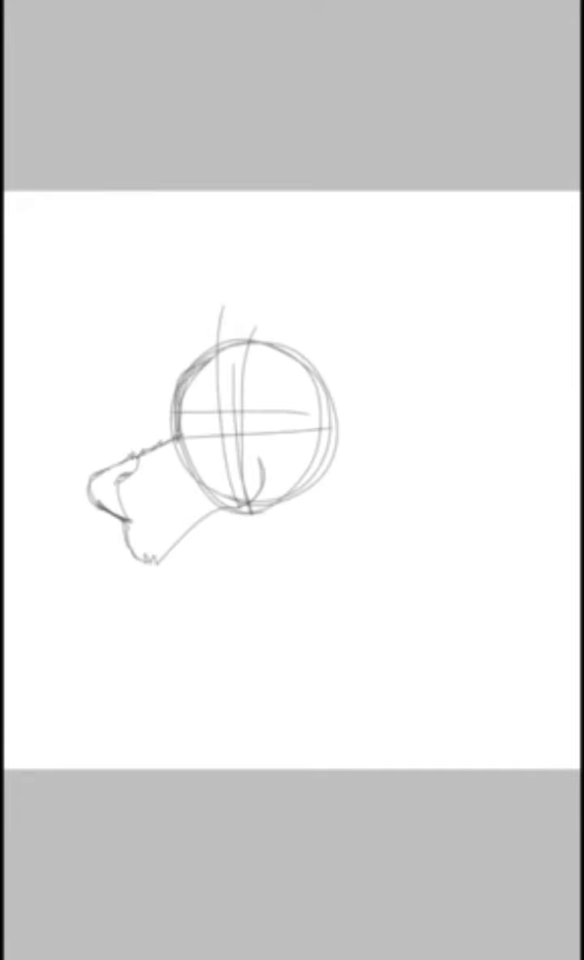